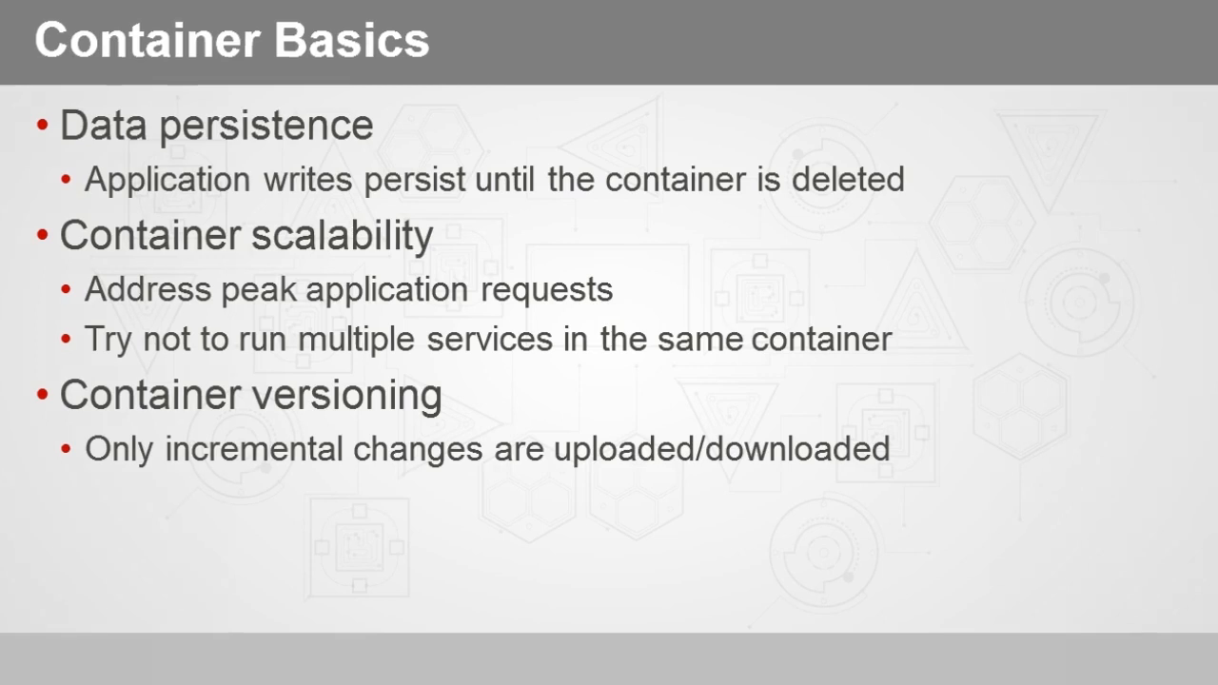
# Advance past the Windows container runtime choices slide to the Container sprawl slide.
pyautogui.press('Right')
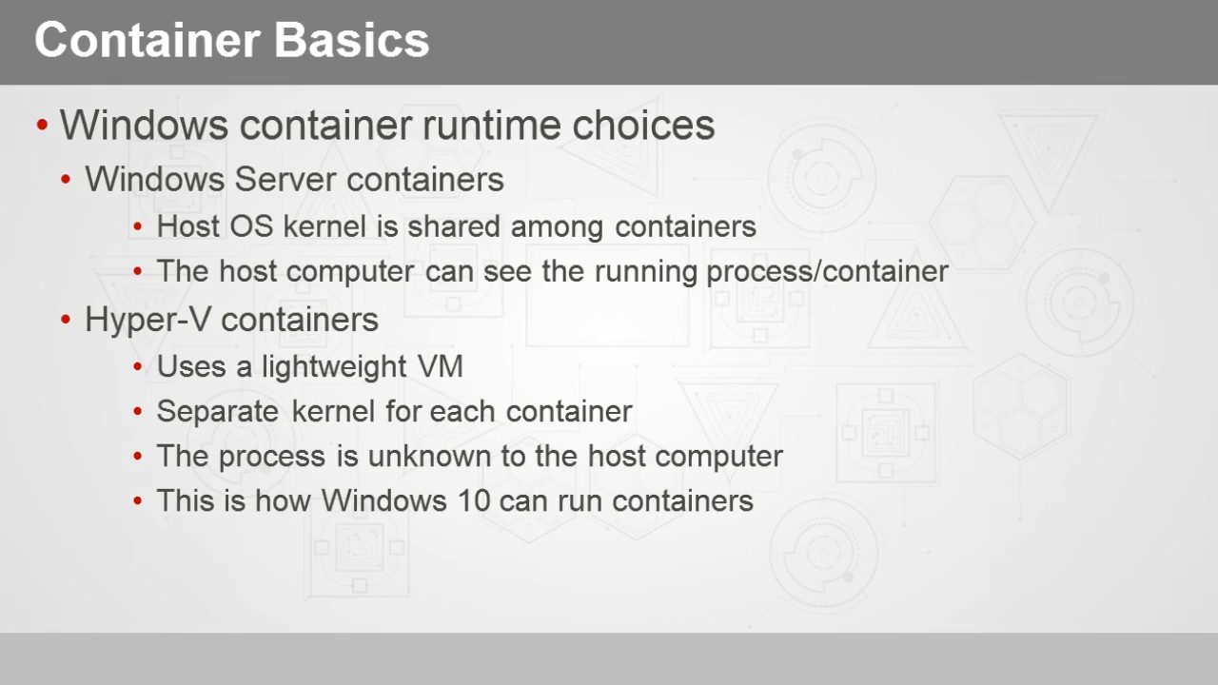
pyautogui.press('Right')
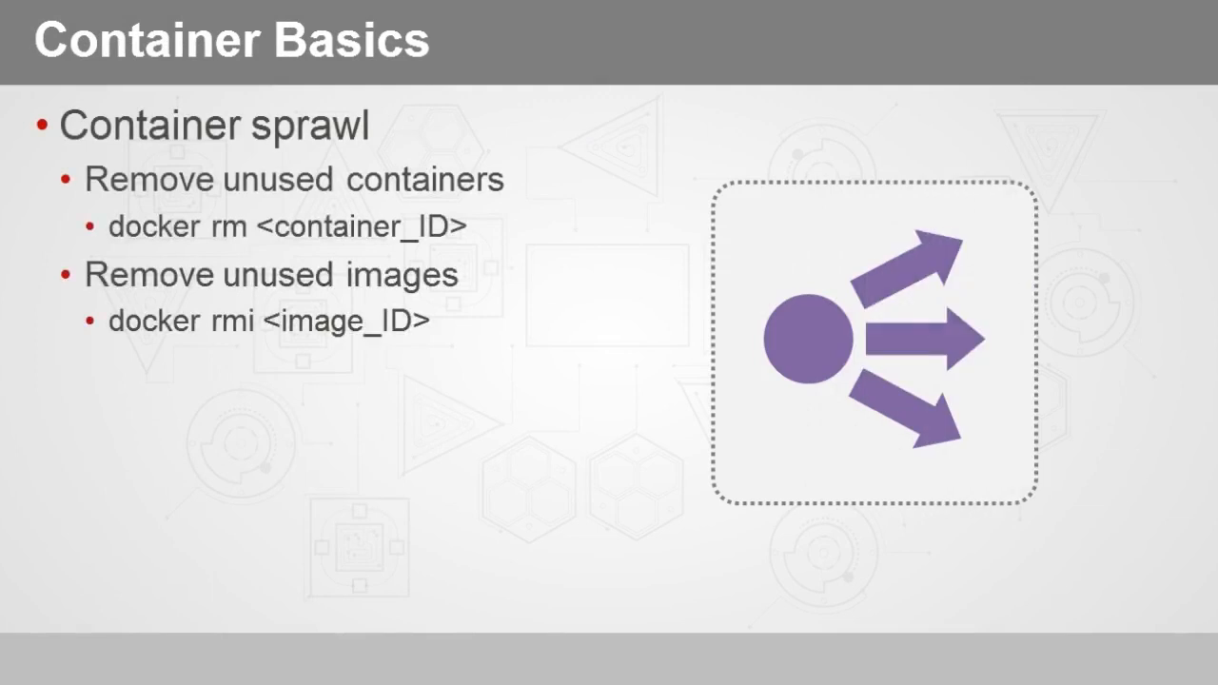